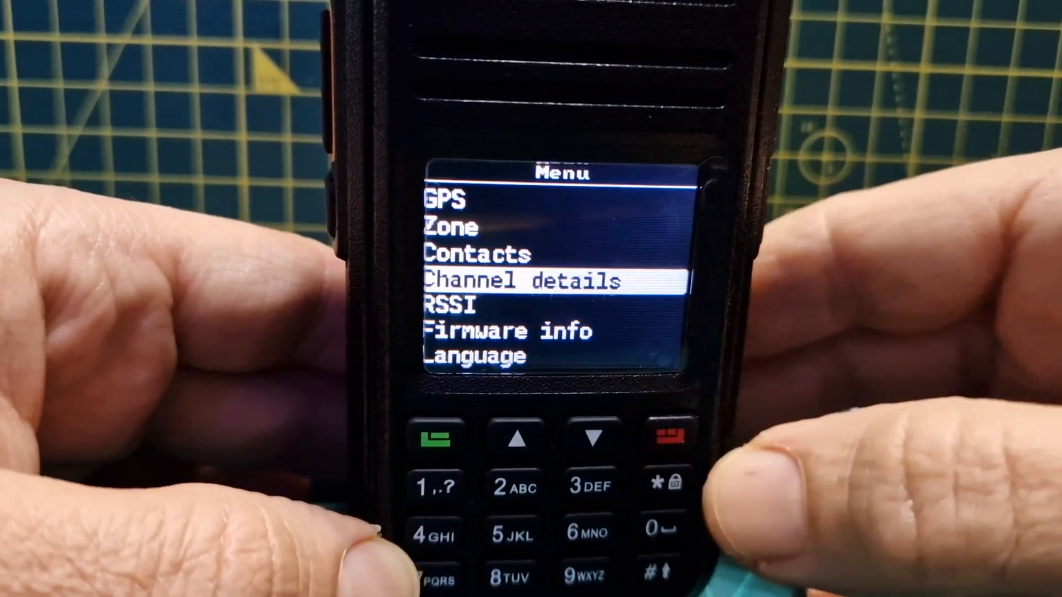
Step: Confirm the highlighted Channel details entry in the Menu to show its settings list
{"action": "left_click", "coordinate": [657, 437]}
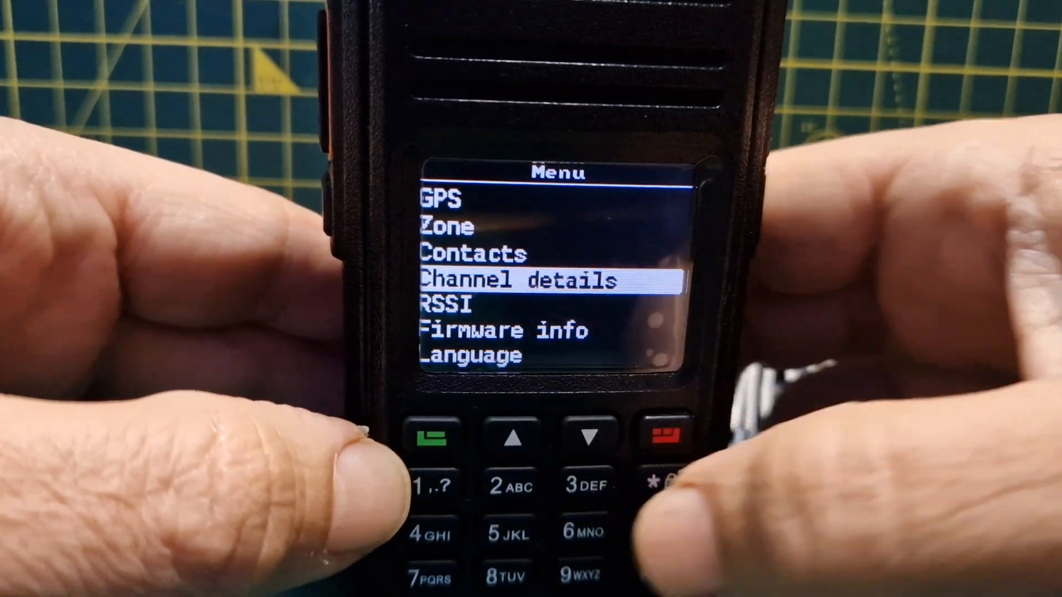
{"action": "left_click", "coordinate": [434, 437]}
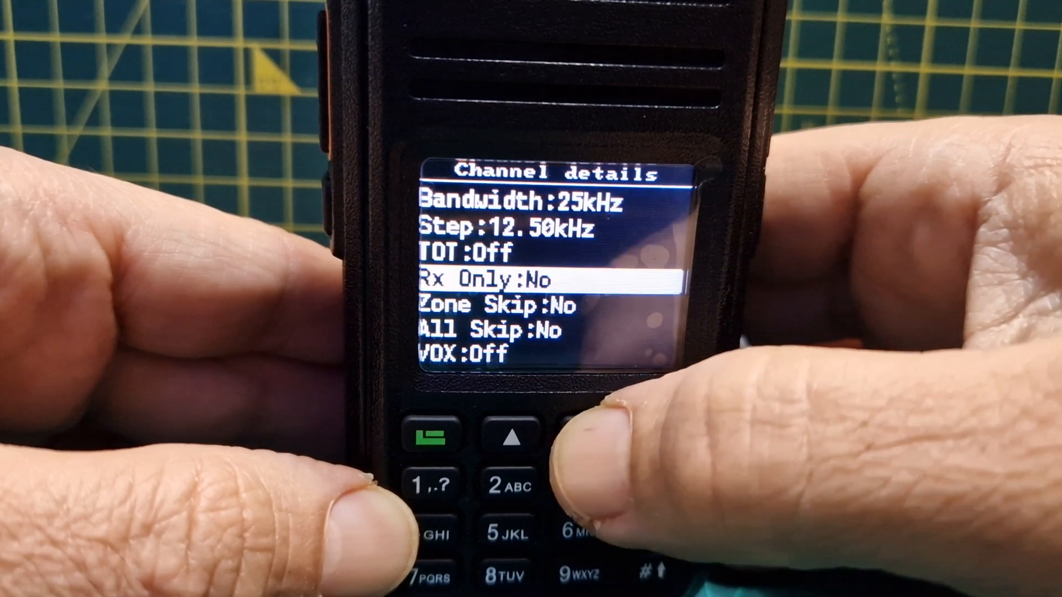
{"action": "left_click", "coordinate": [516, 436]}
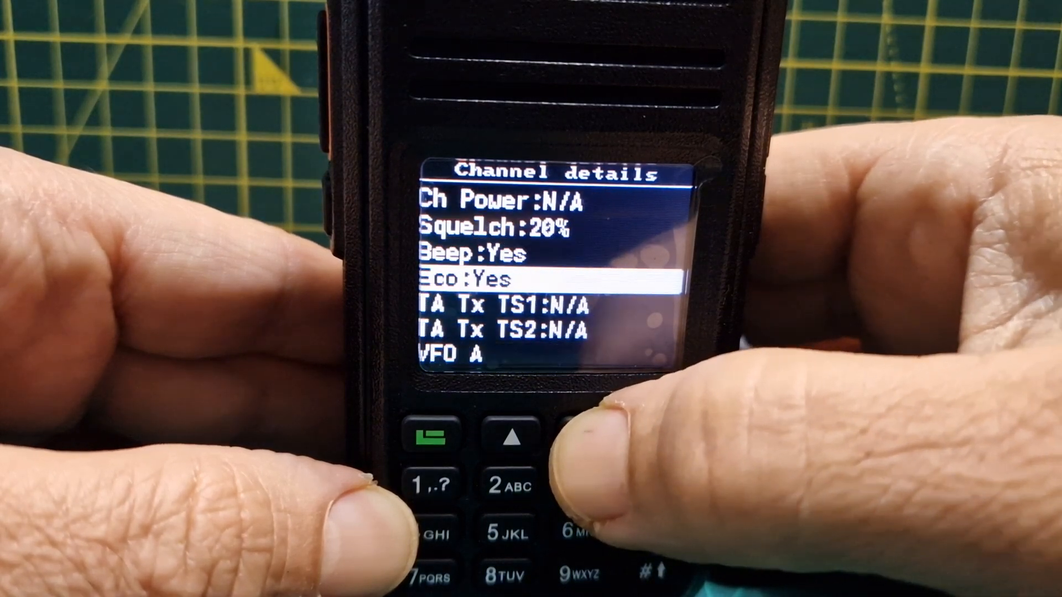
{"action": "left_click", "coordinate": [513, 436]}
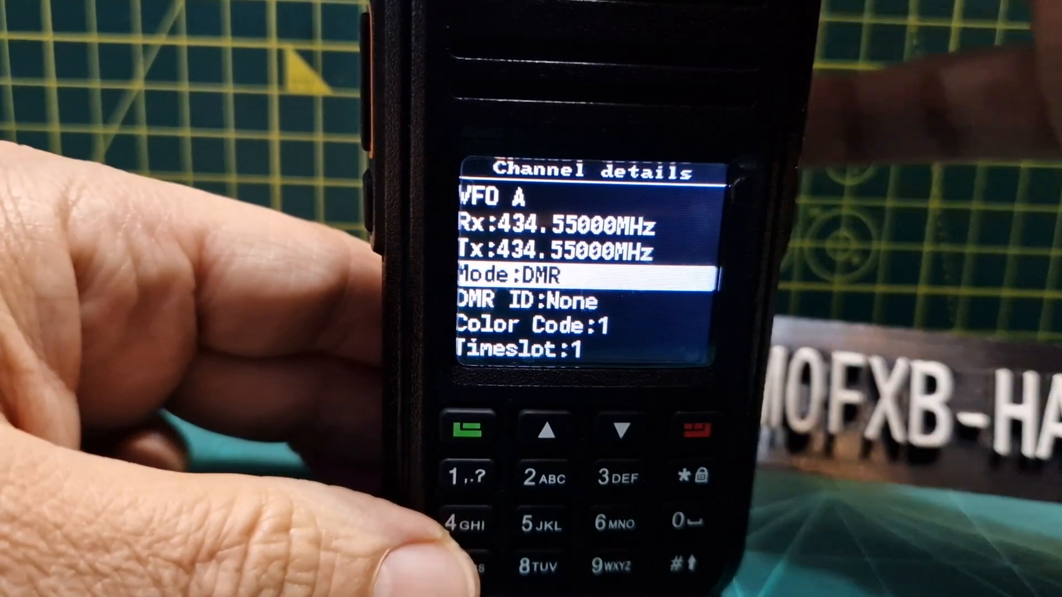
Step: Enter 431.55000 MHz for VFO A in DMR mode, colour code 1, Rx group Brandmeis
{"action": "left_click", "coordinate": [550, 433]}
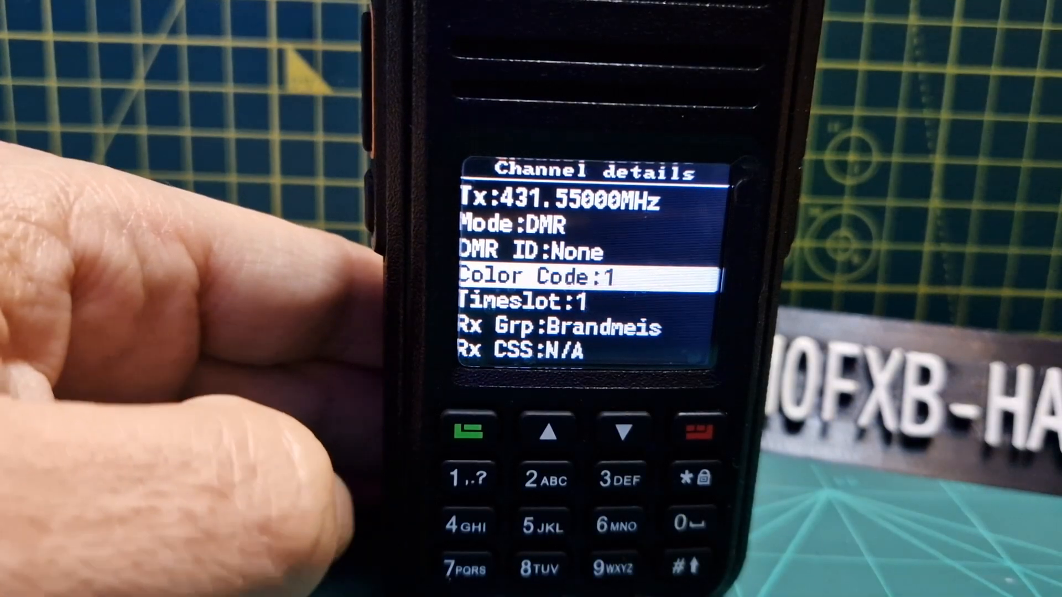
Step: Switch Timeslot from 1 to 2 and step down the list to the beep and eco options
{"action": "left_click", "coordinate": [609, 434]}
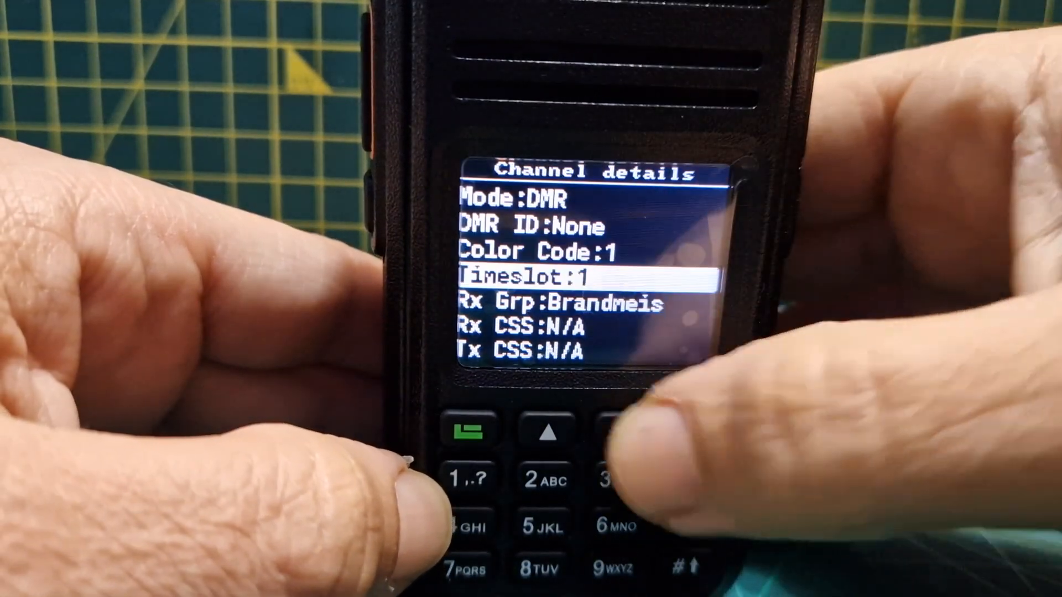
{"action": "left_click", "coordinate": [620, 434]}
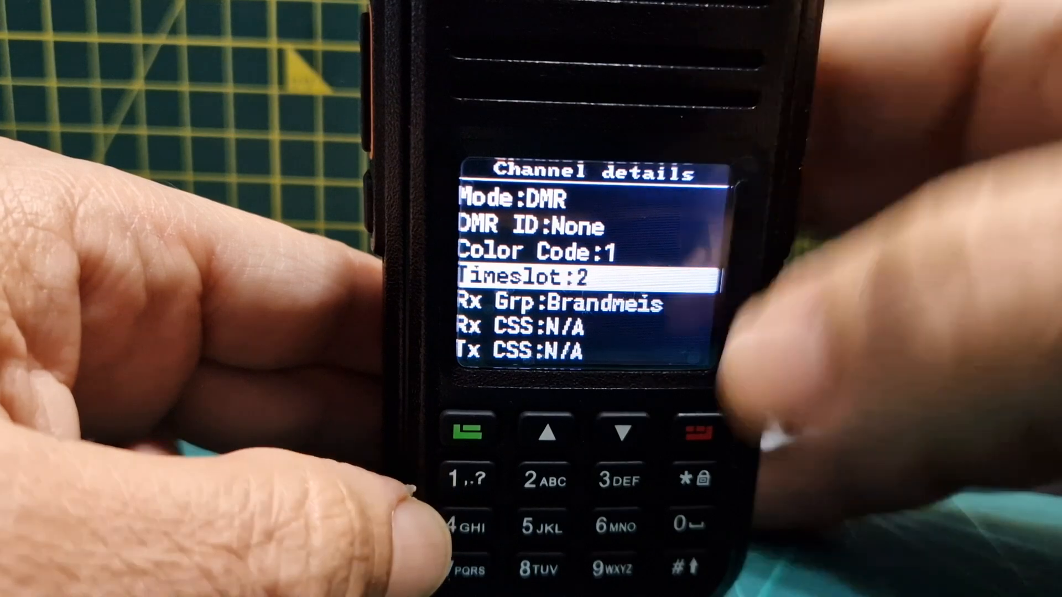
{"action": "left_click", "coordinate": [619, 435]}
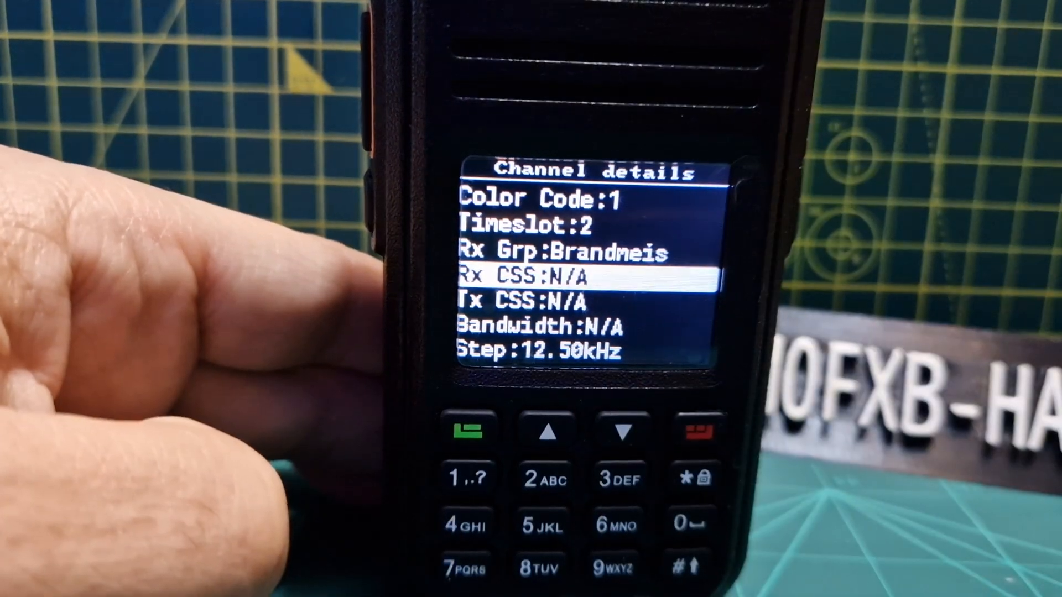
{"action": "left_click", "coordinate": [615, 432]}
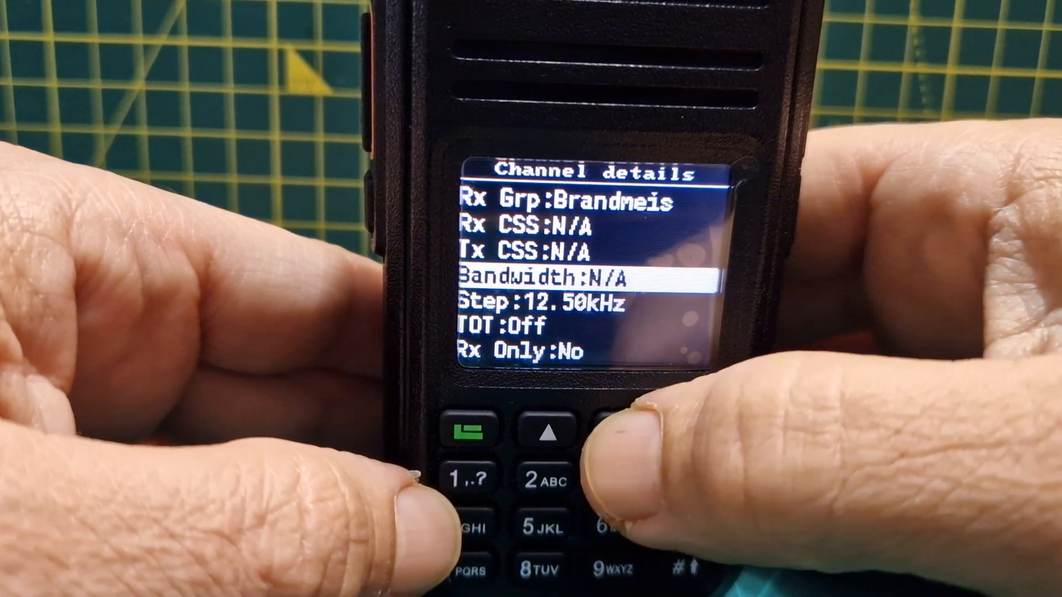
{"action": "left_click", "coordinate": [547, 430]}
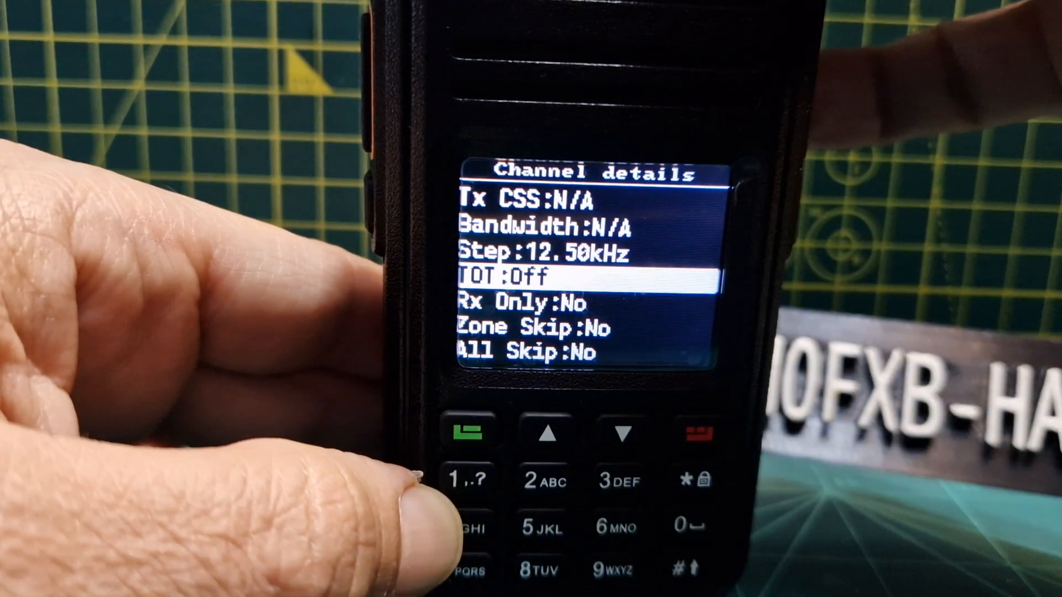
{"action": "left_click", "coordinate": [547, 432]}
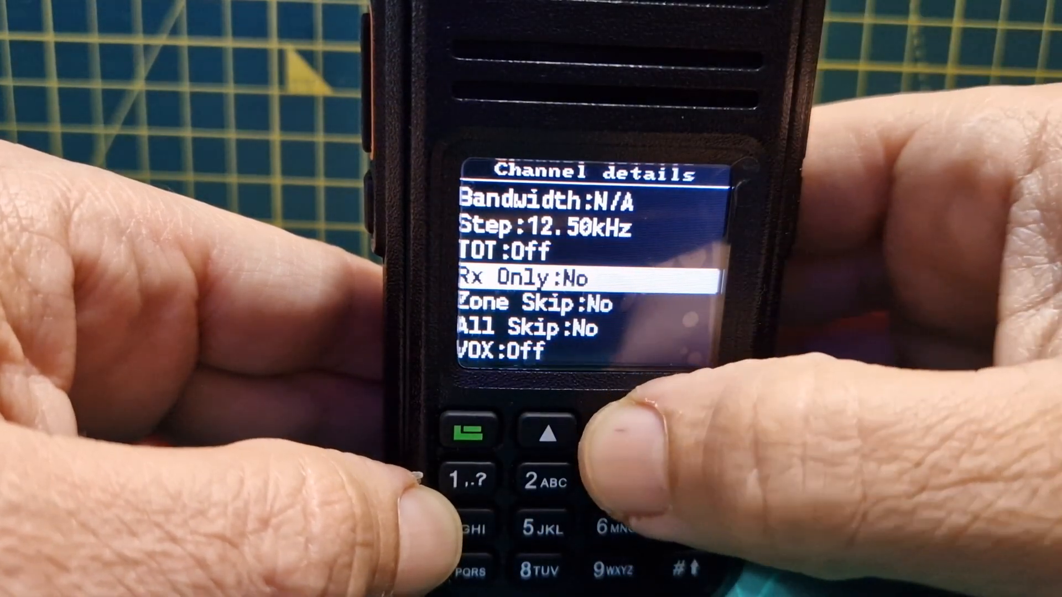
{"action": "left_click", "coordinate": [548, 430]}
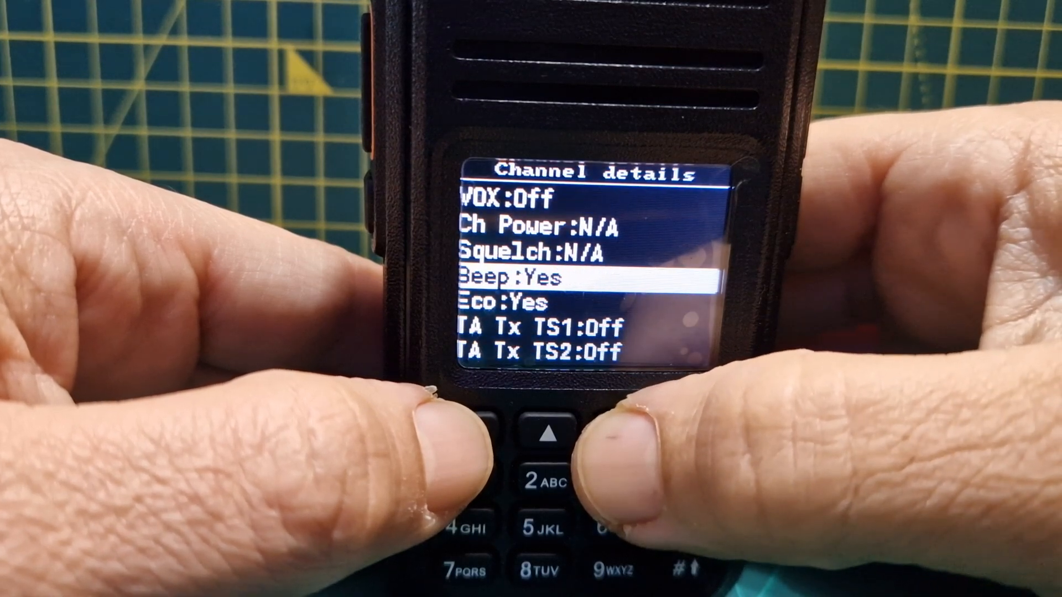
Step: Save Channel details, select TG 91 on the 431.55000 MHz display, and bring up the Menu
{"action": "left_click", "coordinate": [615, 434]}
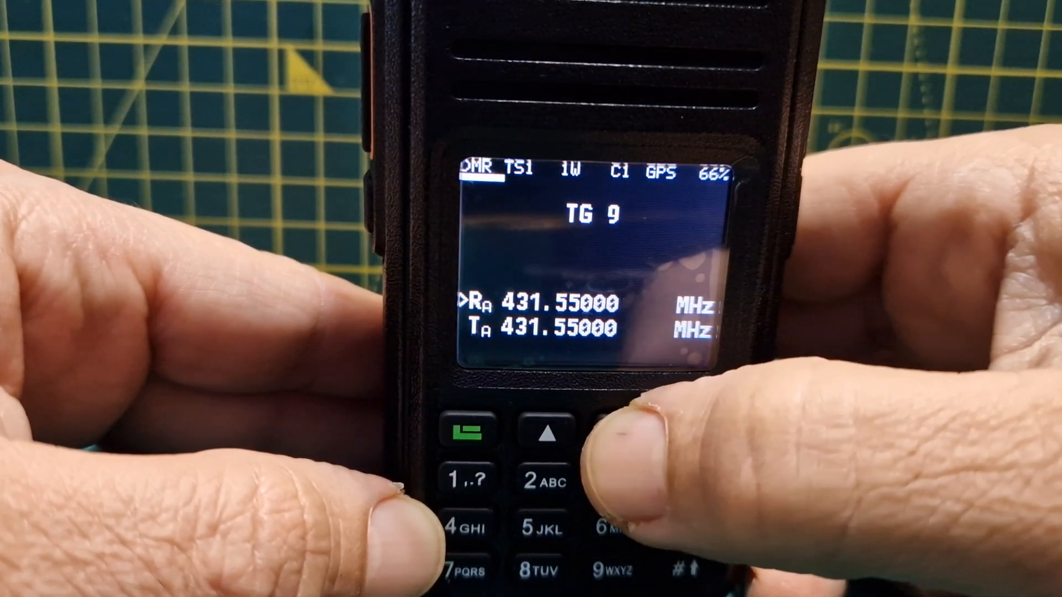
{"action": "left_click", "coordinate": [544, 430]}
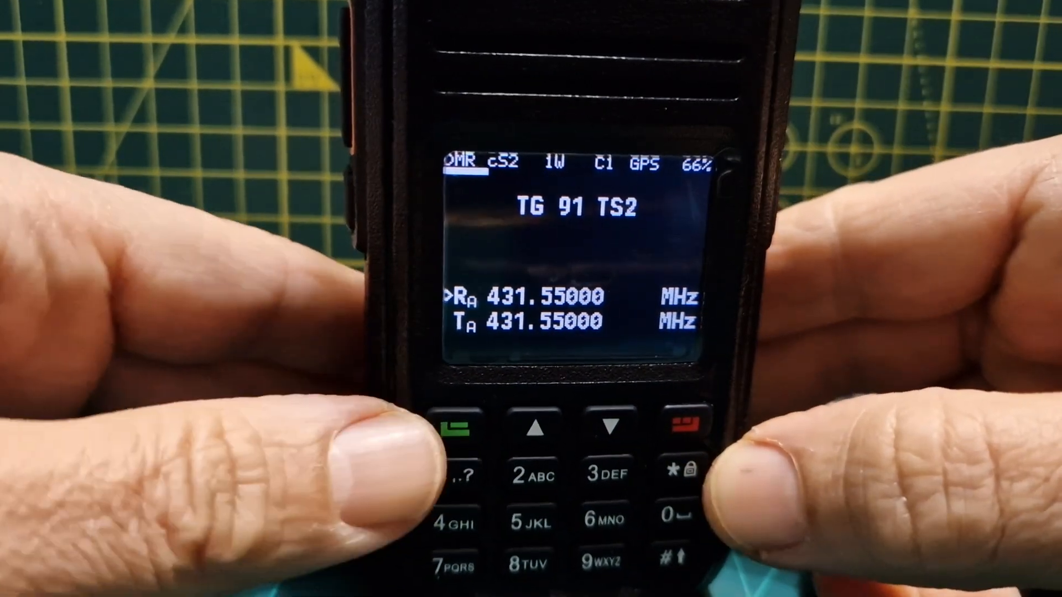
{"action": "left_click", "coordinate": [458, 428]}
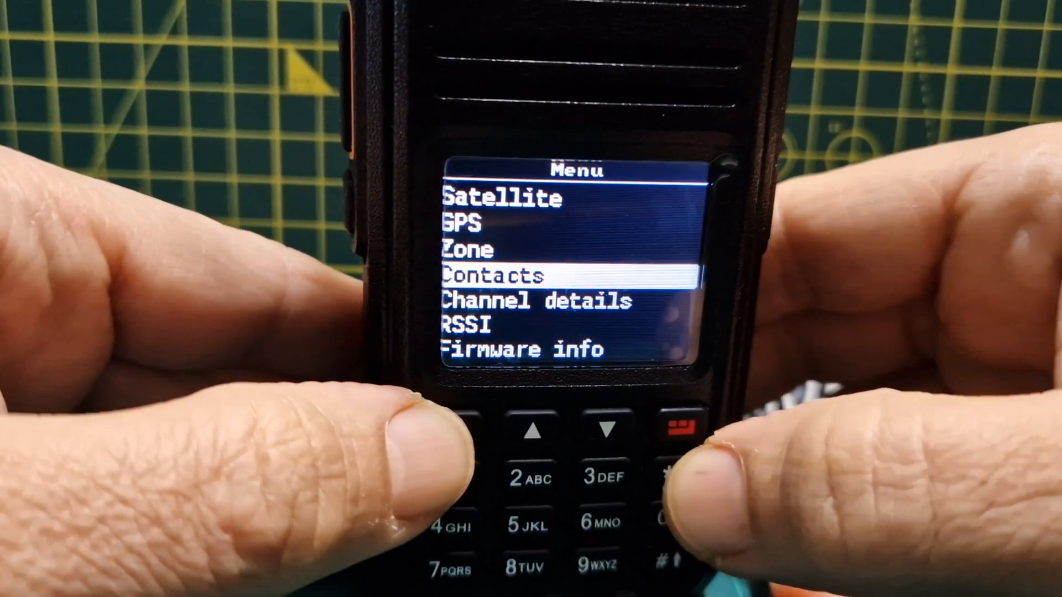